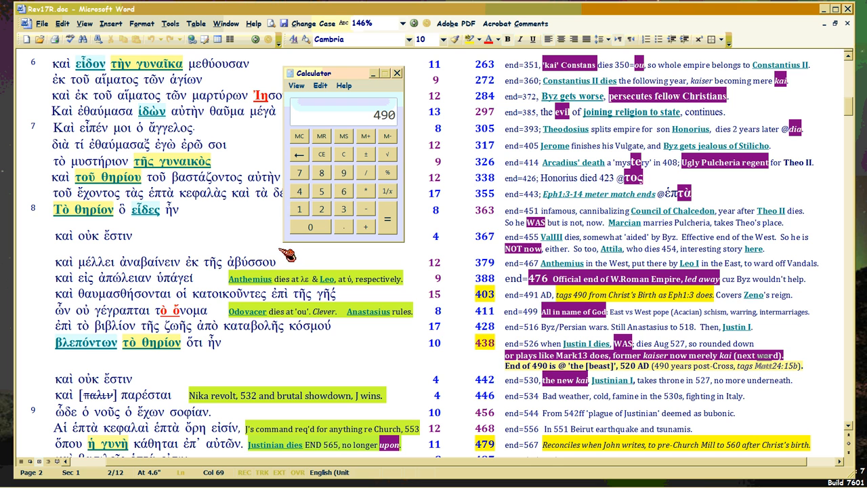
Multiply 490 by 4 for 1960, then add 30 in Calculator
left_click(366, 191)
type("4")
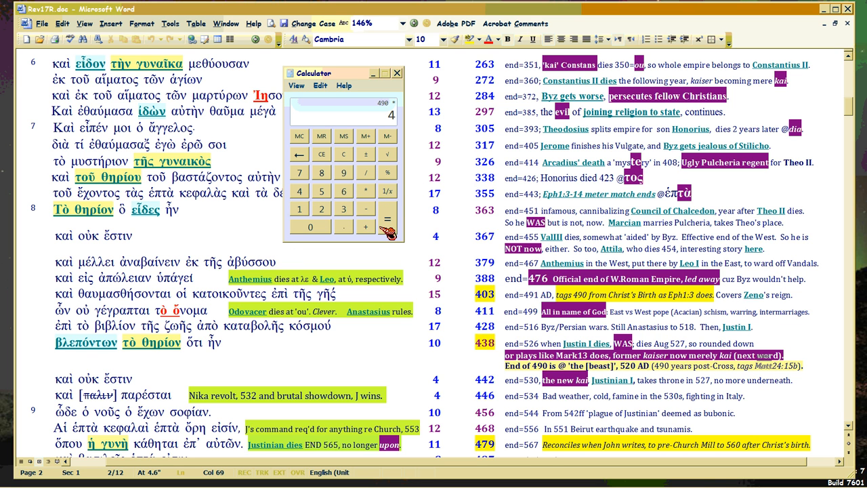
left_click(388, 219)
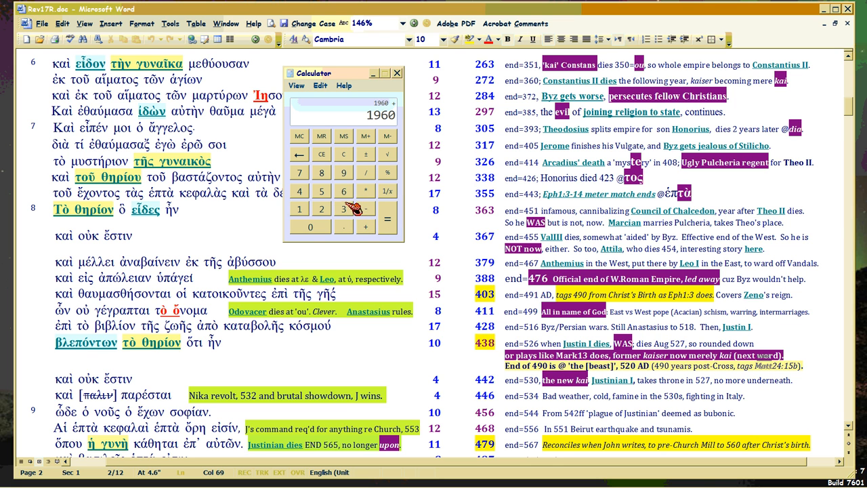
left_click(387, 218)
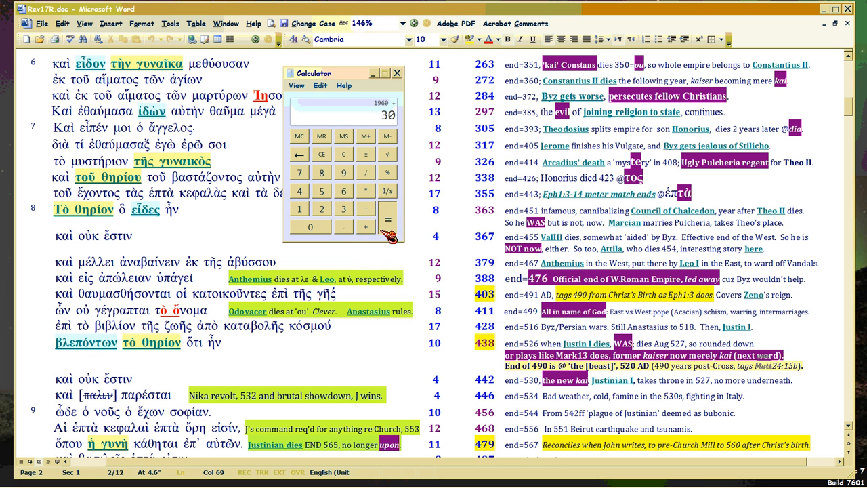
left_click(387, 219)
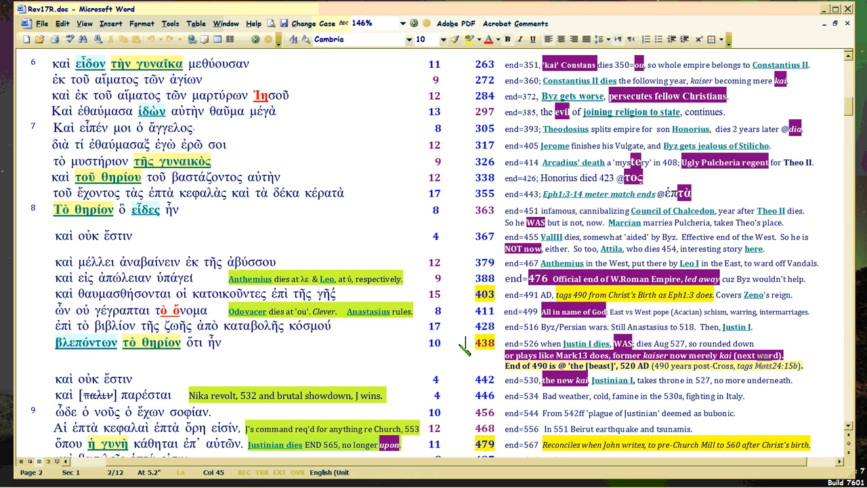
mouse_move(390, 332)
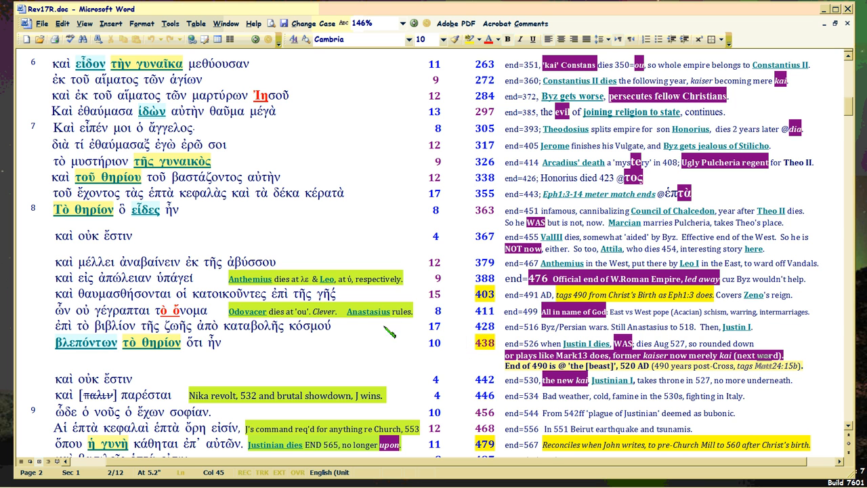
mouse_move(368, 310)
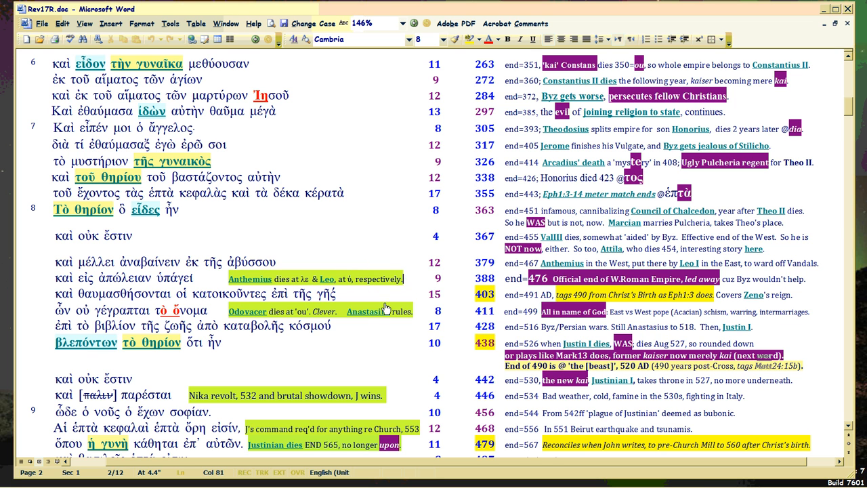
mouse_move(368, 311)
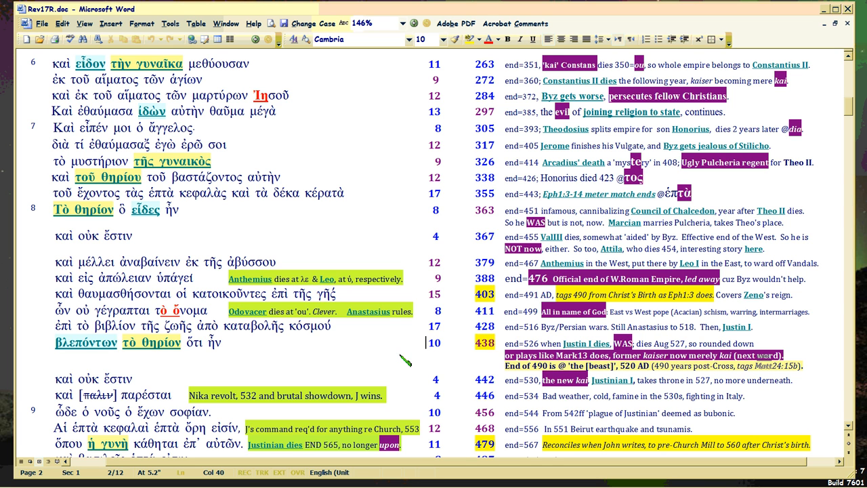
mouse_move(424, 342)
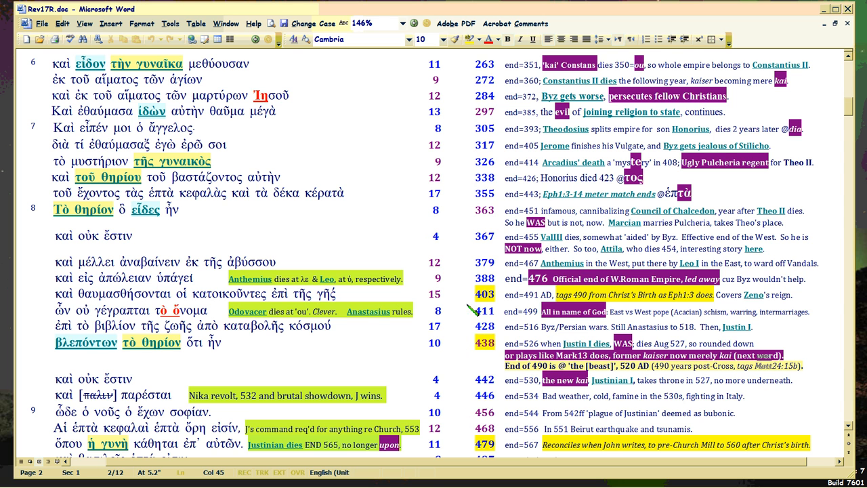
scroll("down", 3)
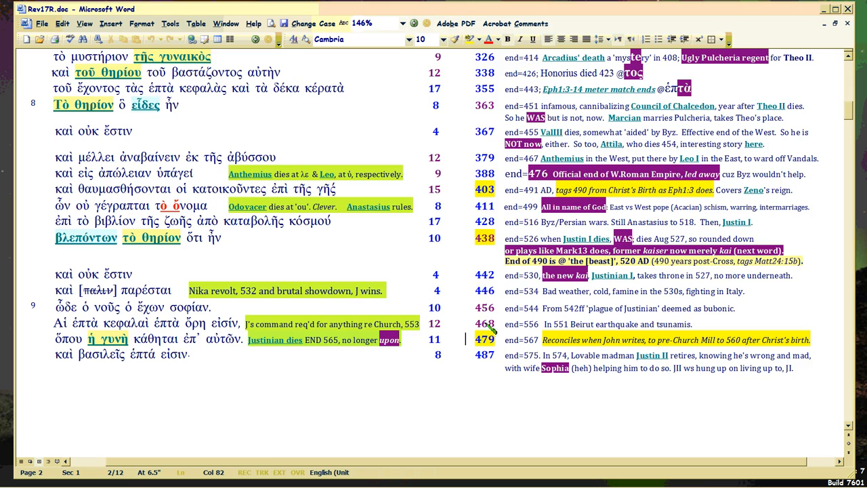
scroll("down", 3)
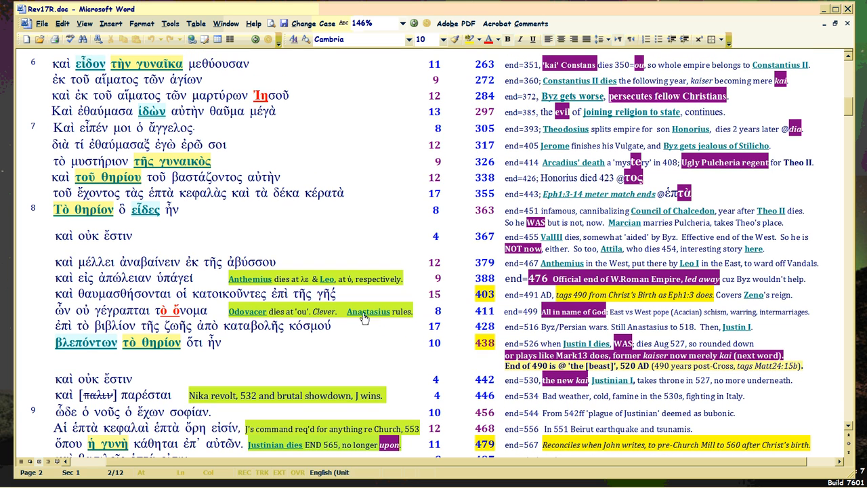
mouse_move(368, 311)
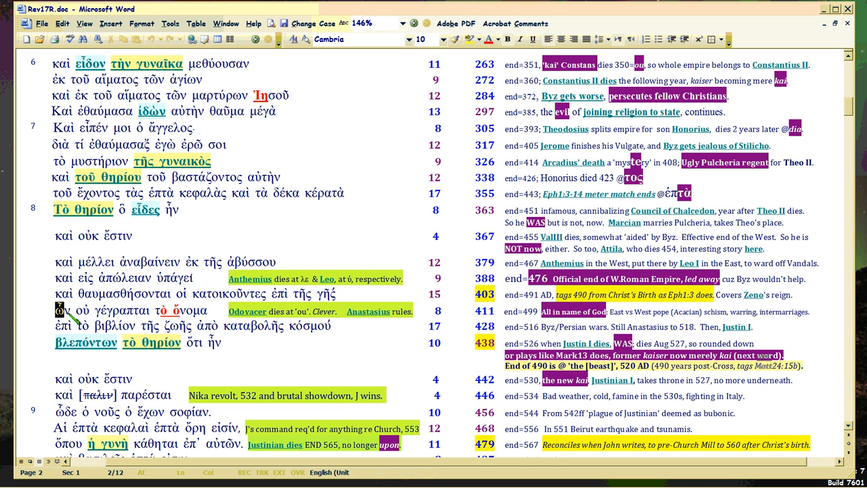
left_click_drag(57, 311, 102, 342)
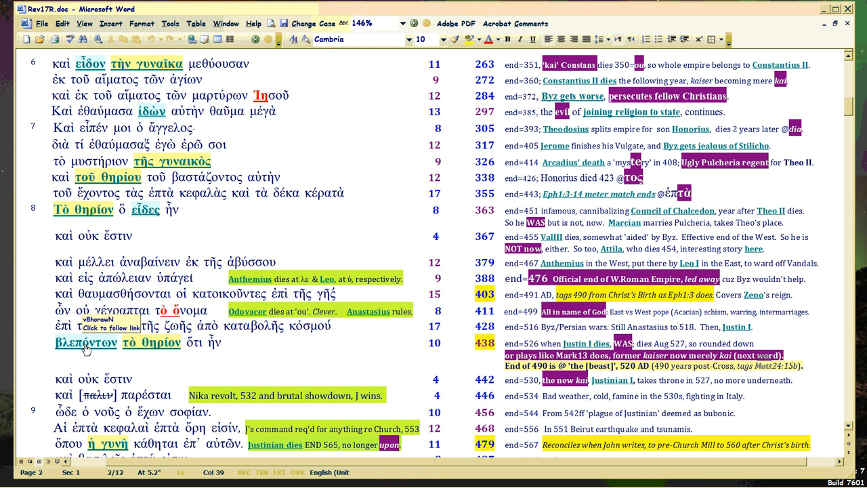
left_click(386, 342)
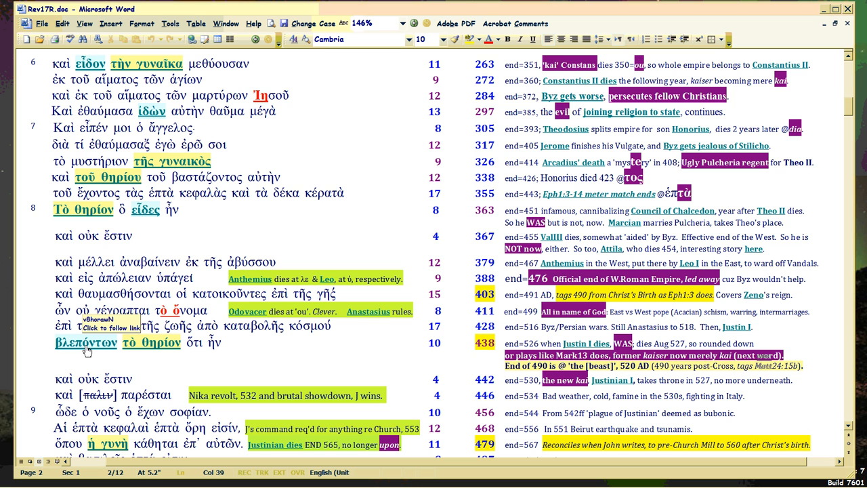
left_click(386, 342)
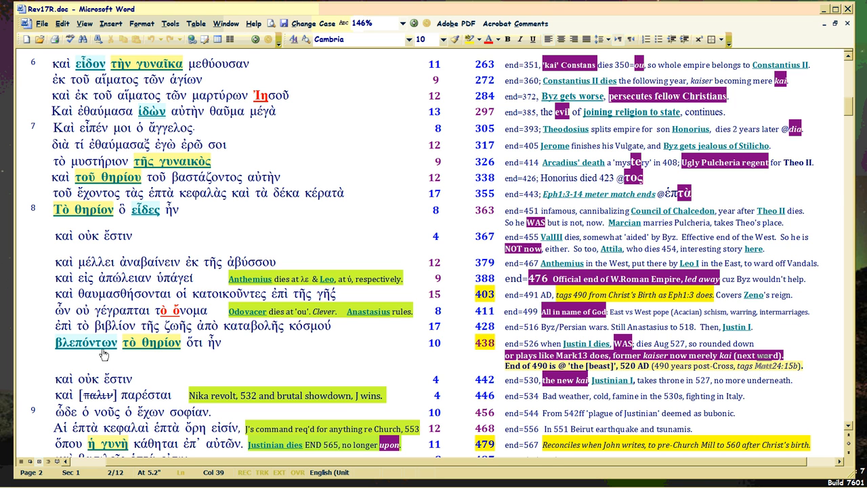
mouse_move(673, 211)
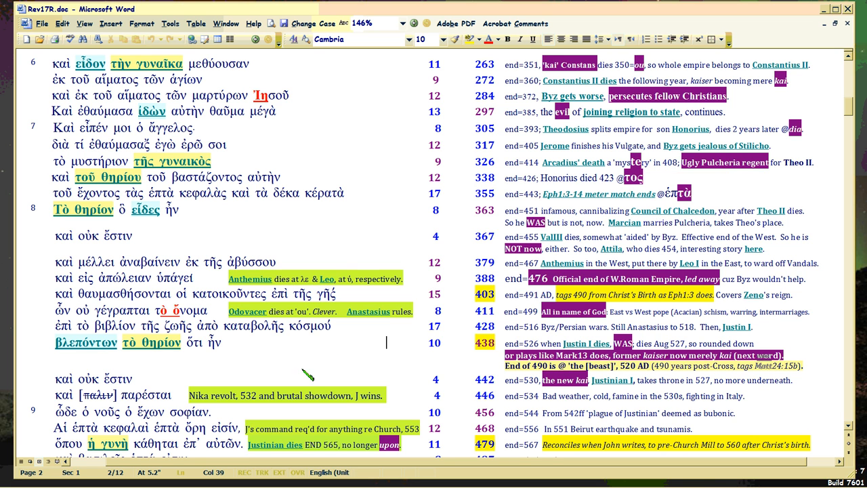
mouse_move(368, 311)
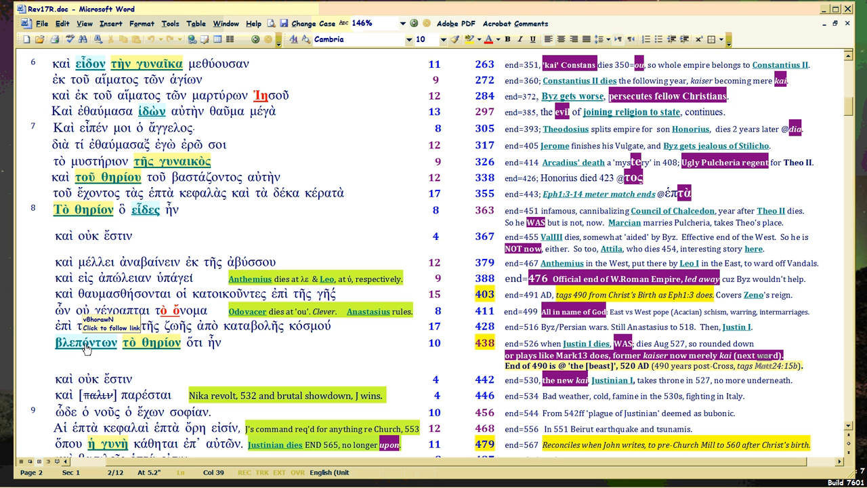
left_click(386, 342)
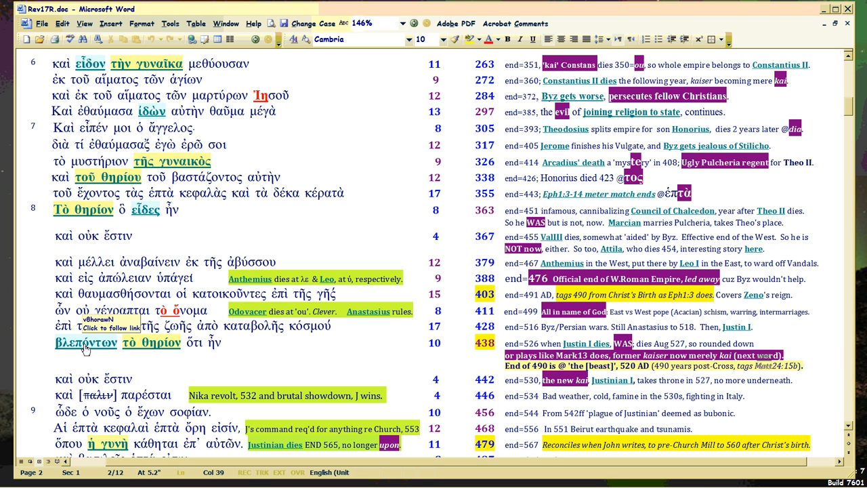
left_click(386, 342)
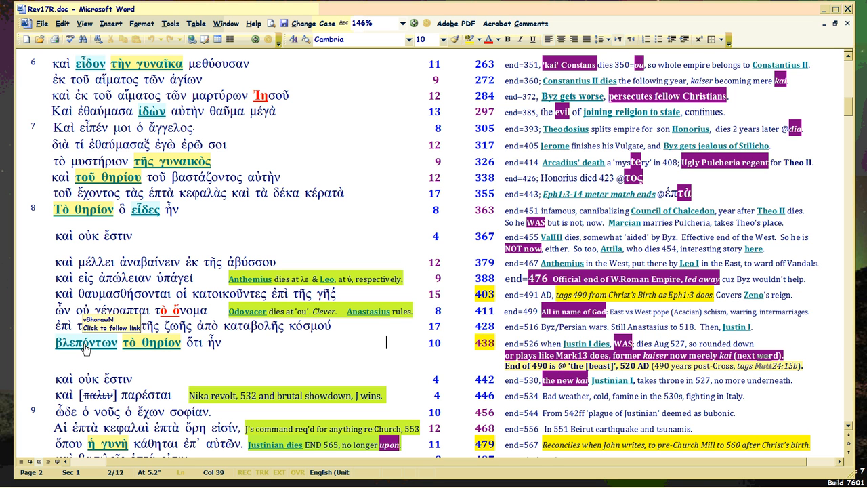
mouse_move(577, 343)
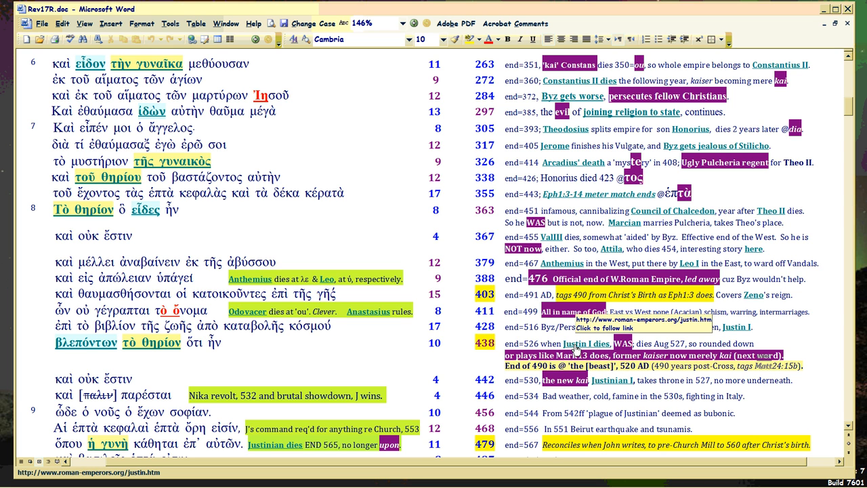
Select the 'ὧν οὐ γέγραπται' and 'ἐπὶ τὸ βιβλίον' verse lines with their 411 annotation
left_click(385, 342)
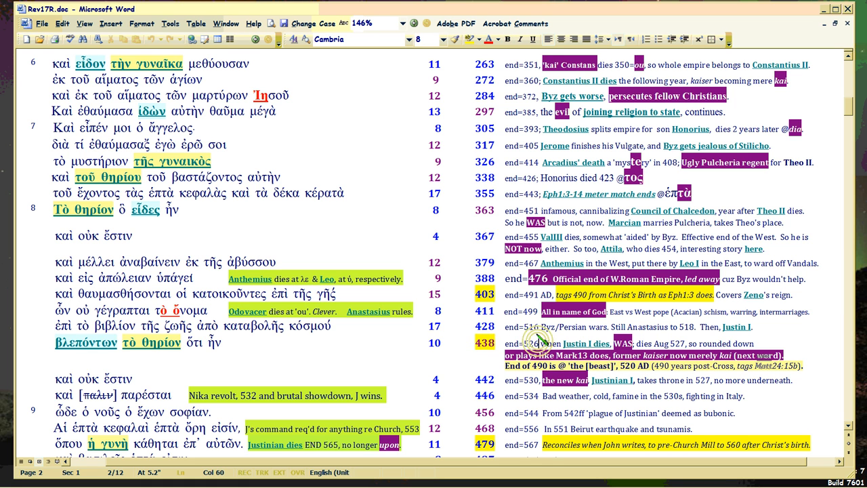
mouse_move(86, 342)
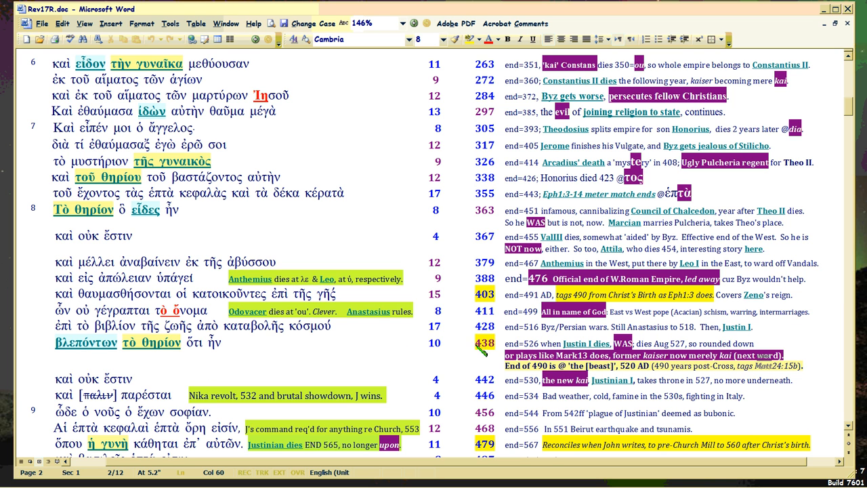
mouse_move(86, 345)
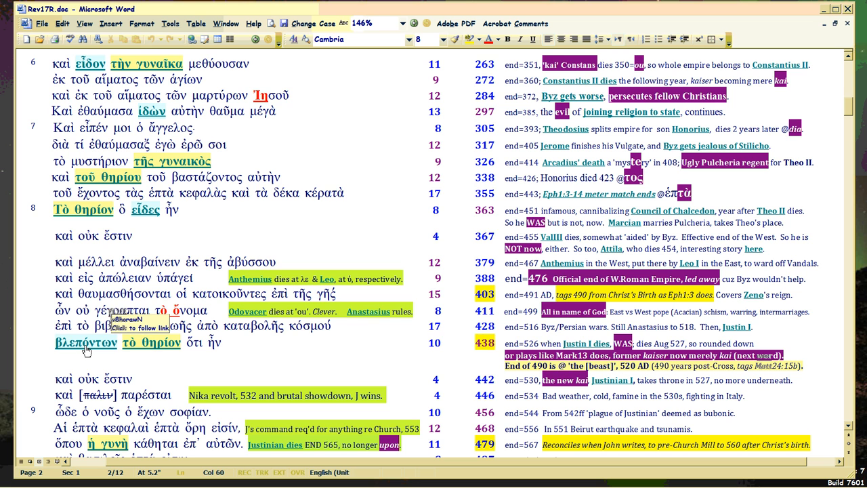
left_click(538, 343)
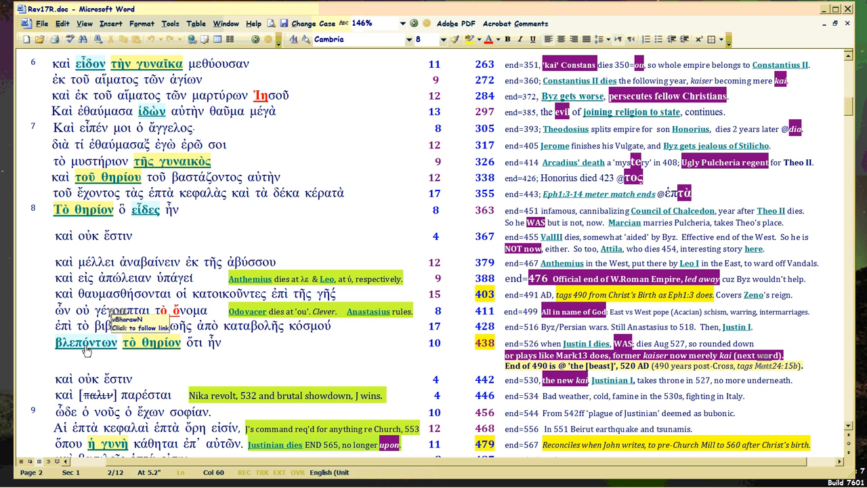
mouse_move(368, 311)
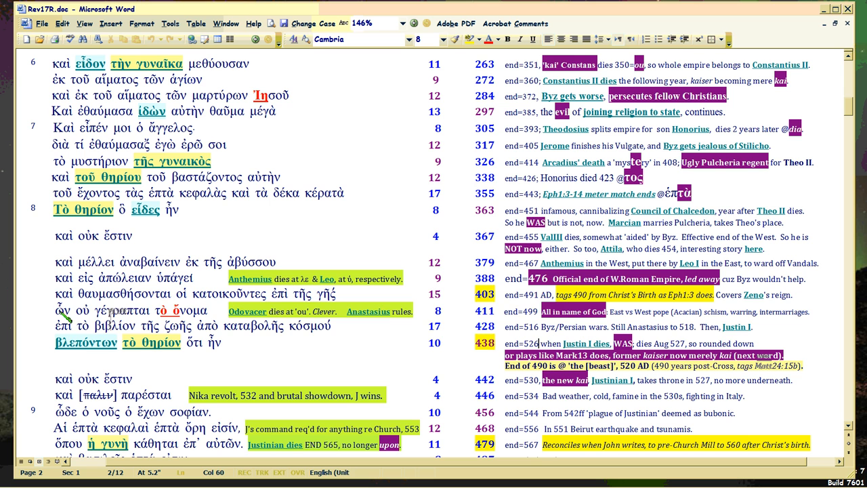
left_click_drag(57, 310, 331, 326)
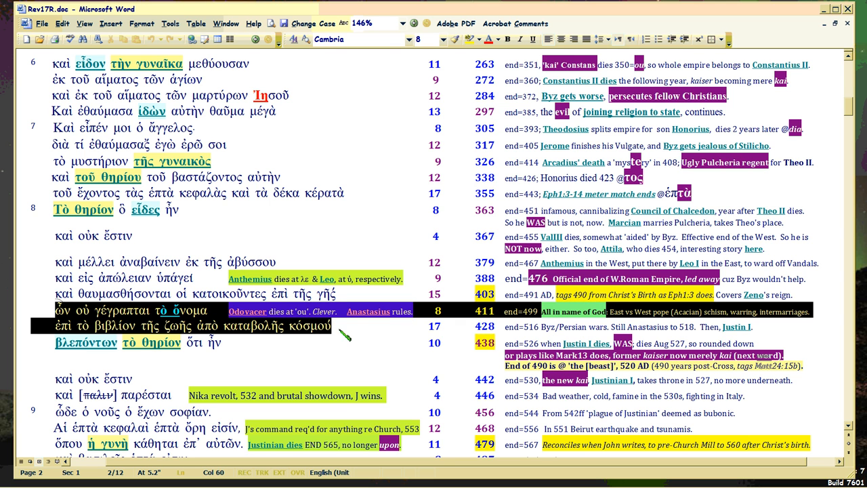